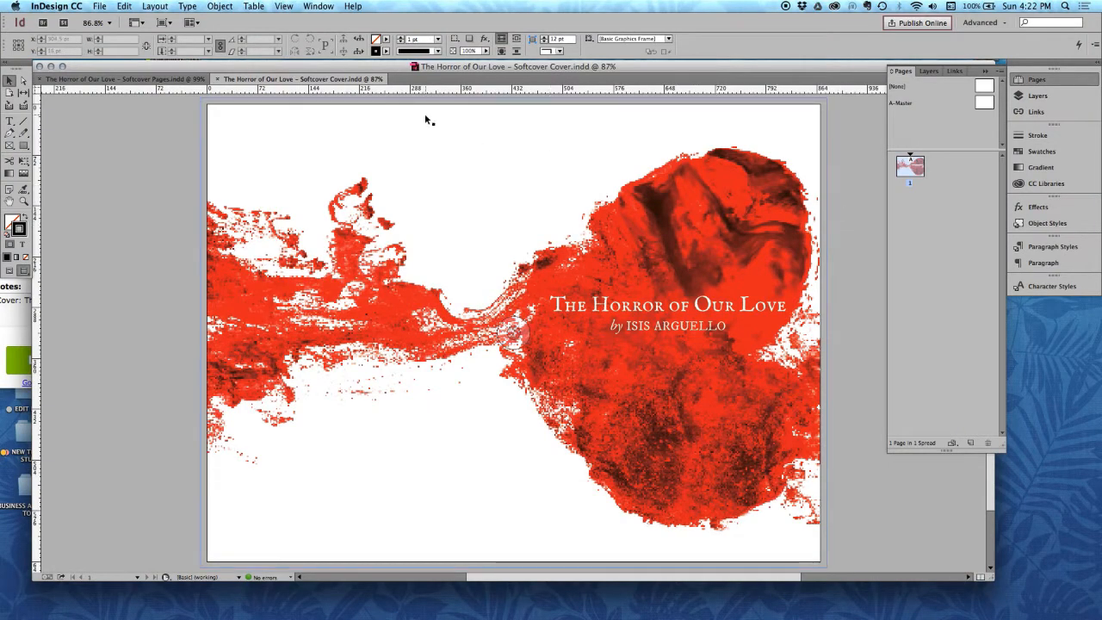
- Set the softcover cover document's Display Performance to High Quality Display
click(120, 79)
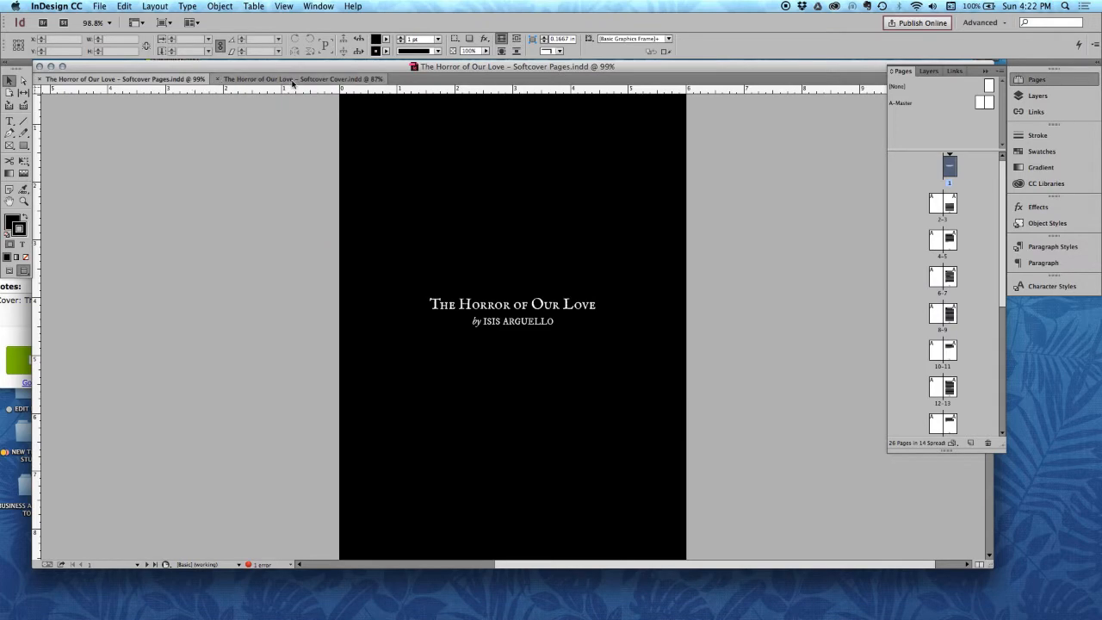
click(296, 80)
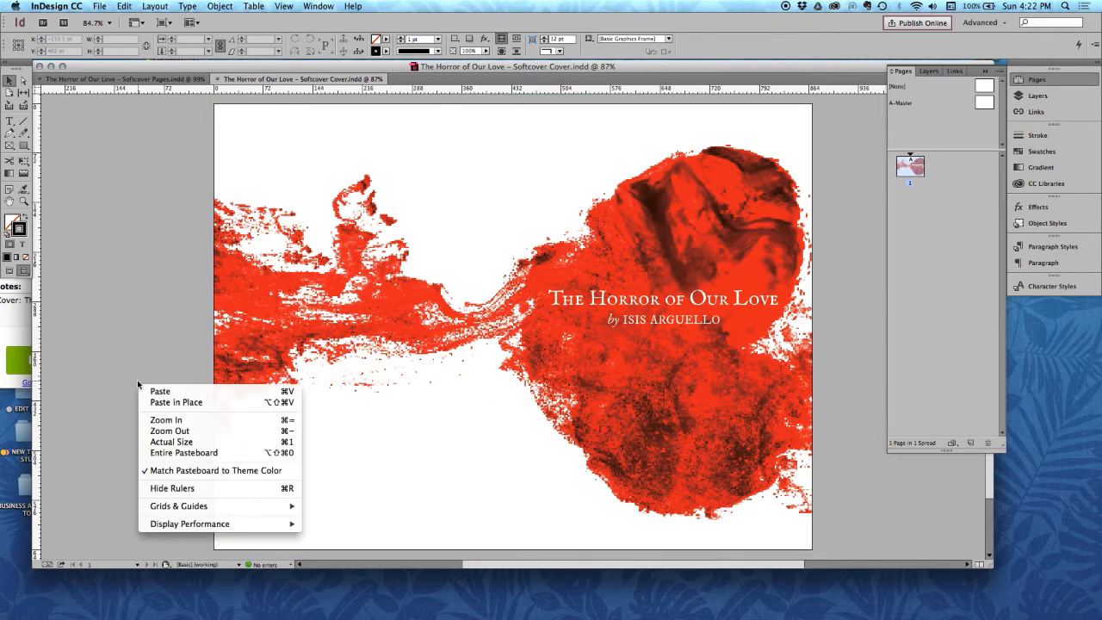
mouse_move(169, 548)
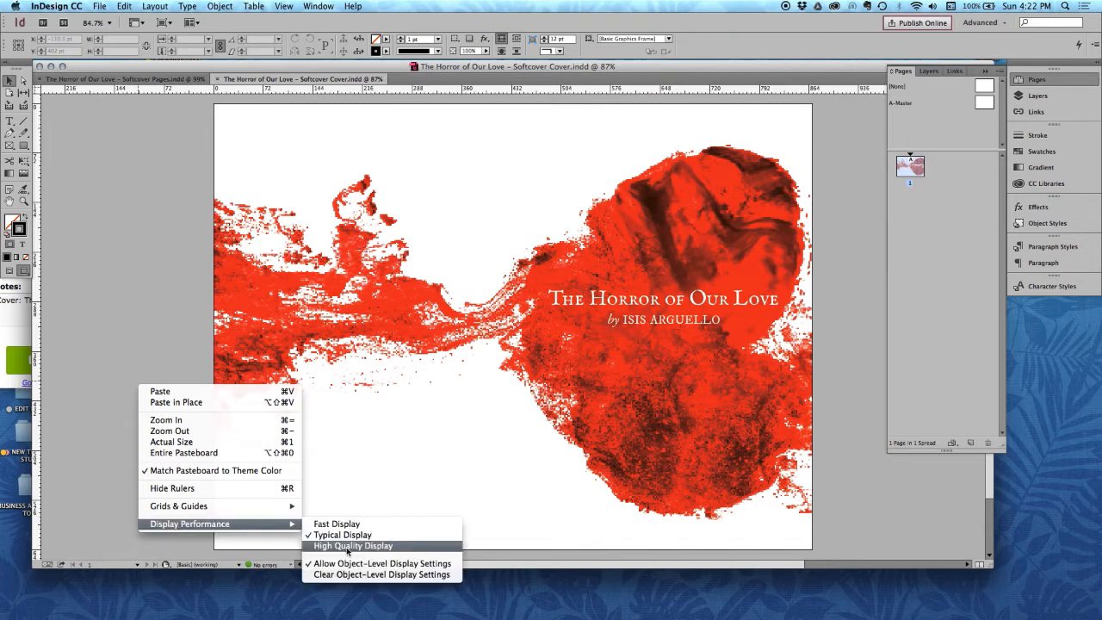
click(351, 544)
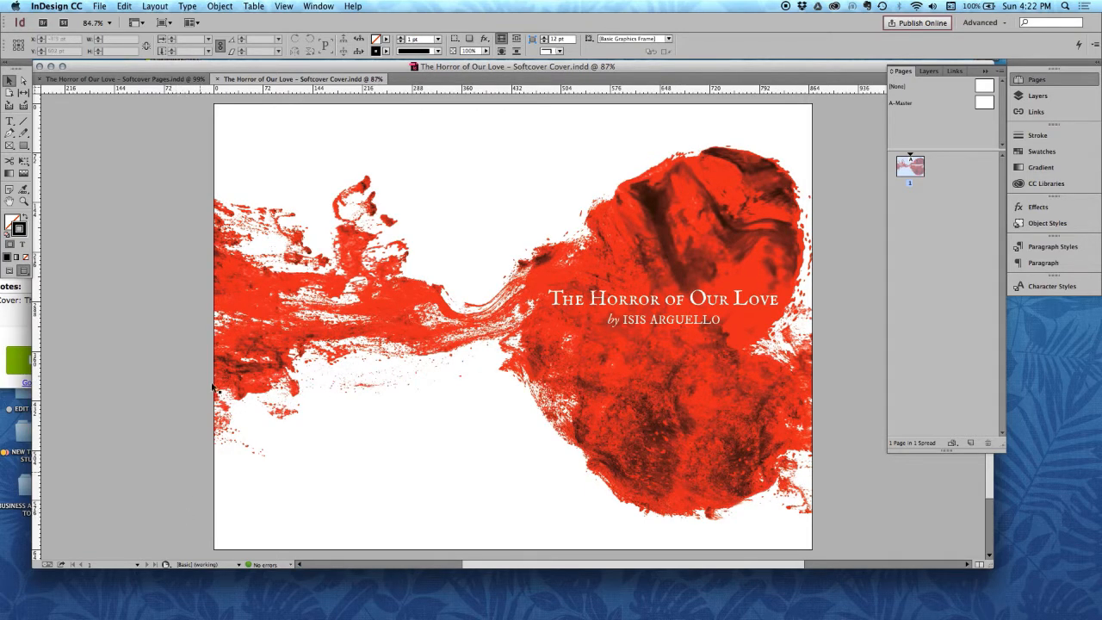
- Choose The Horror of Our Love – Softcover in Blurb's book projects window and accept its details
click(100, 7)
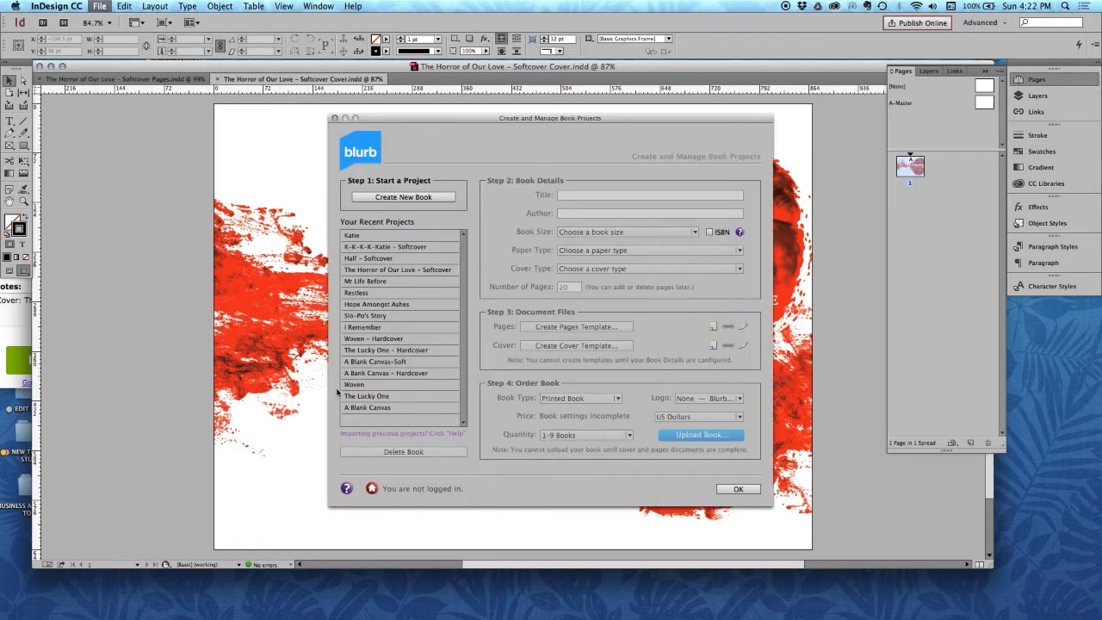
click(398, 269)
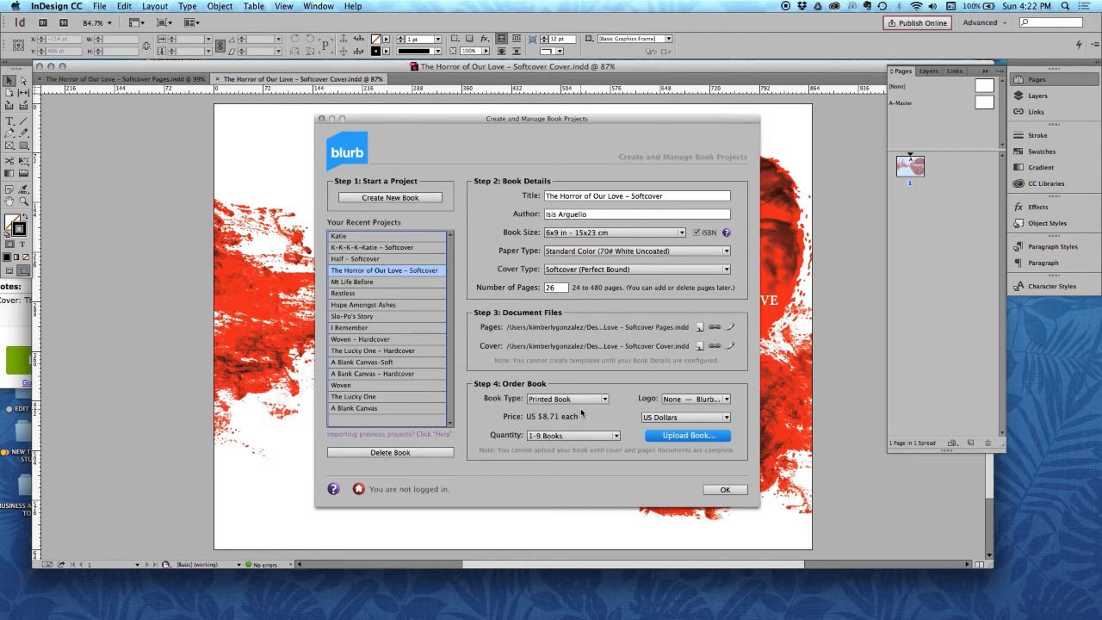
click(725, 489)
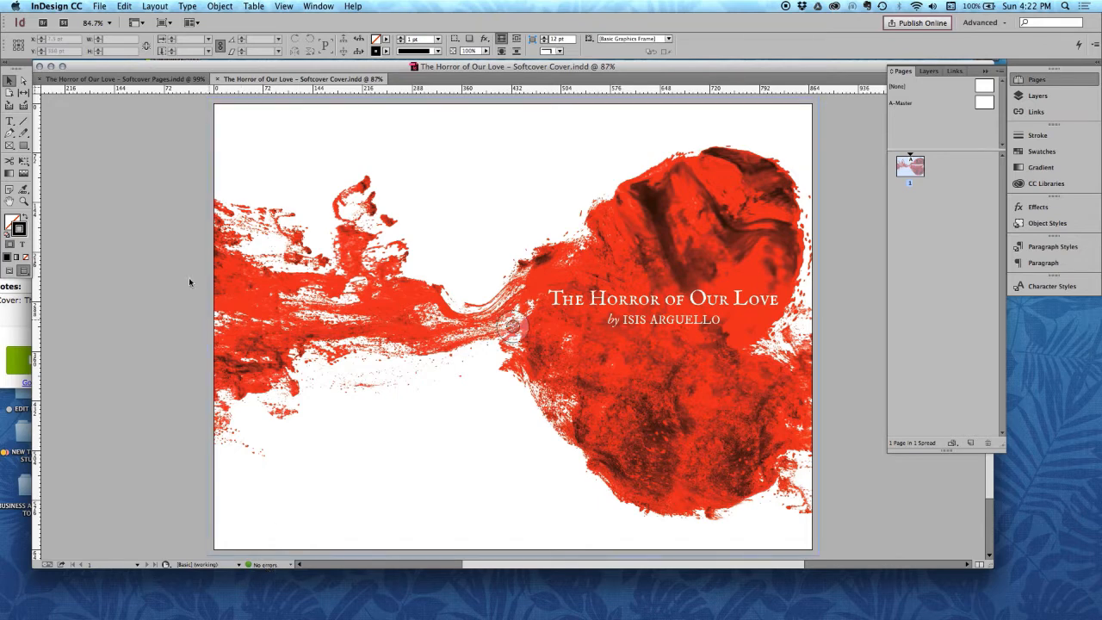
- Relink the missing Finallogo.jpg image in the Softcover Pages document via the Links panel
click(121, 79)
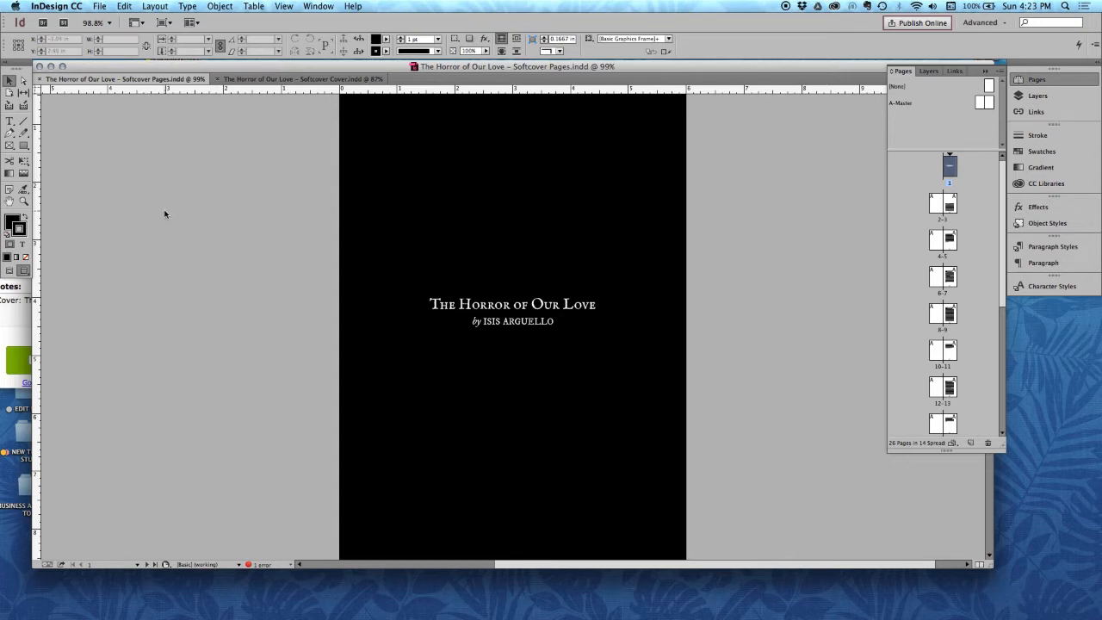
mouse_move(260, 478)
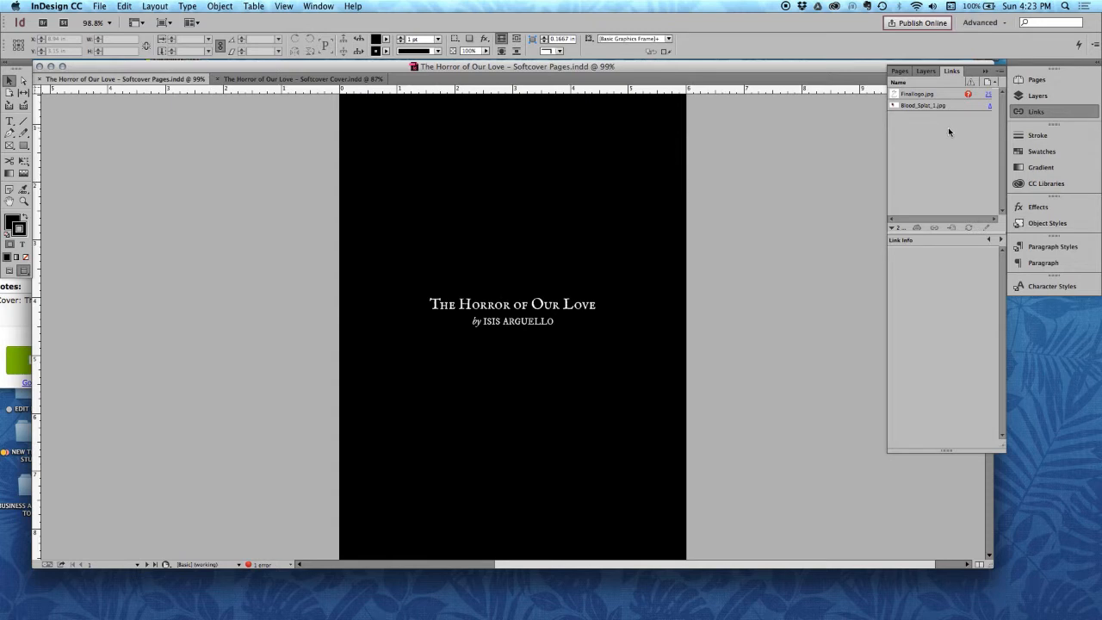
click(916, 93)
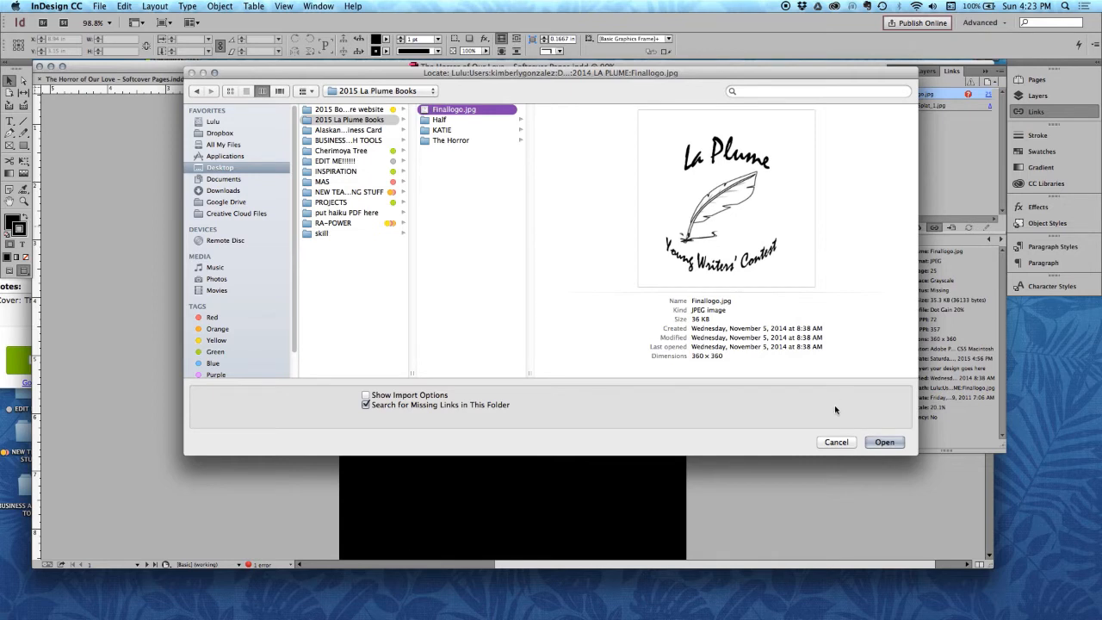
click(886, 441)
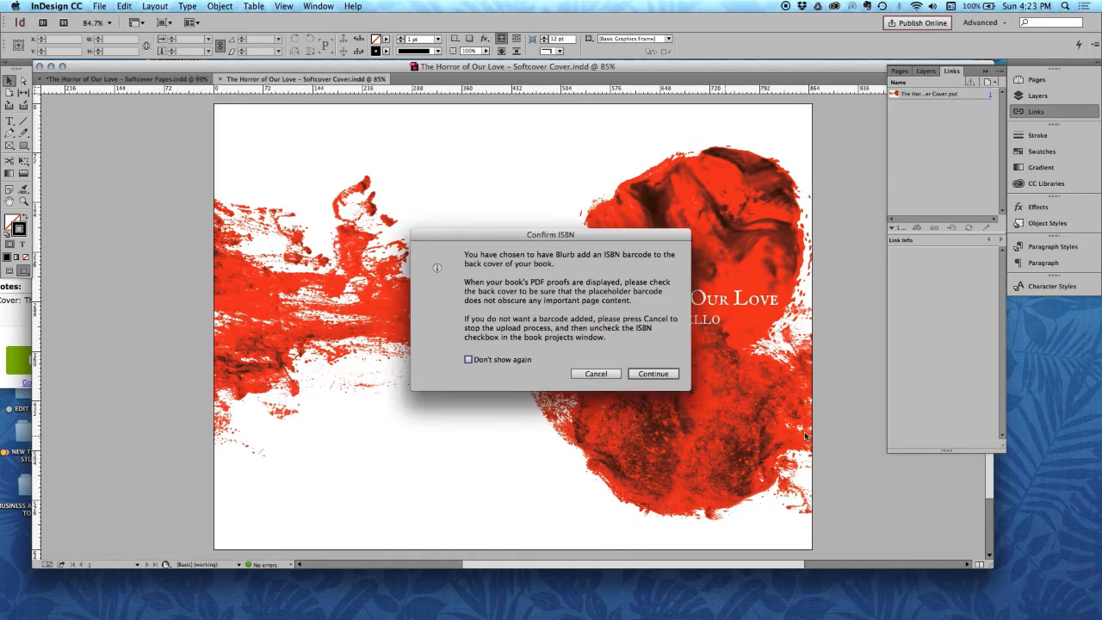
mouse_move(561, 293)
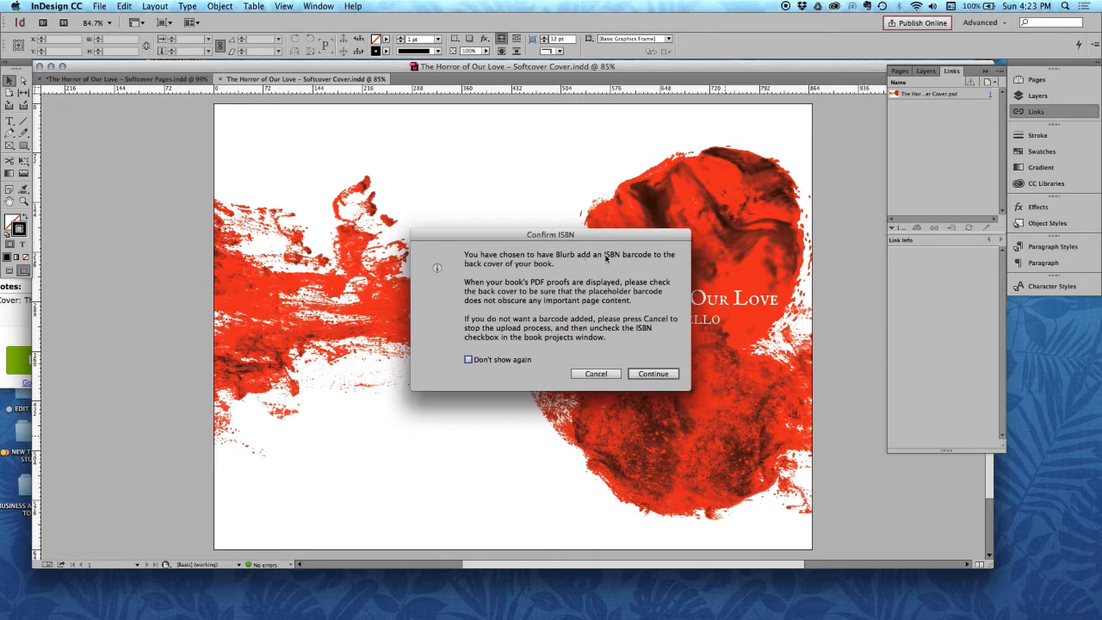
- Continue with the ISBN barcode placeholder, save both documents and acknowledge the passed preflight
click(652, 372)
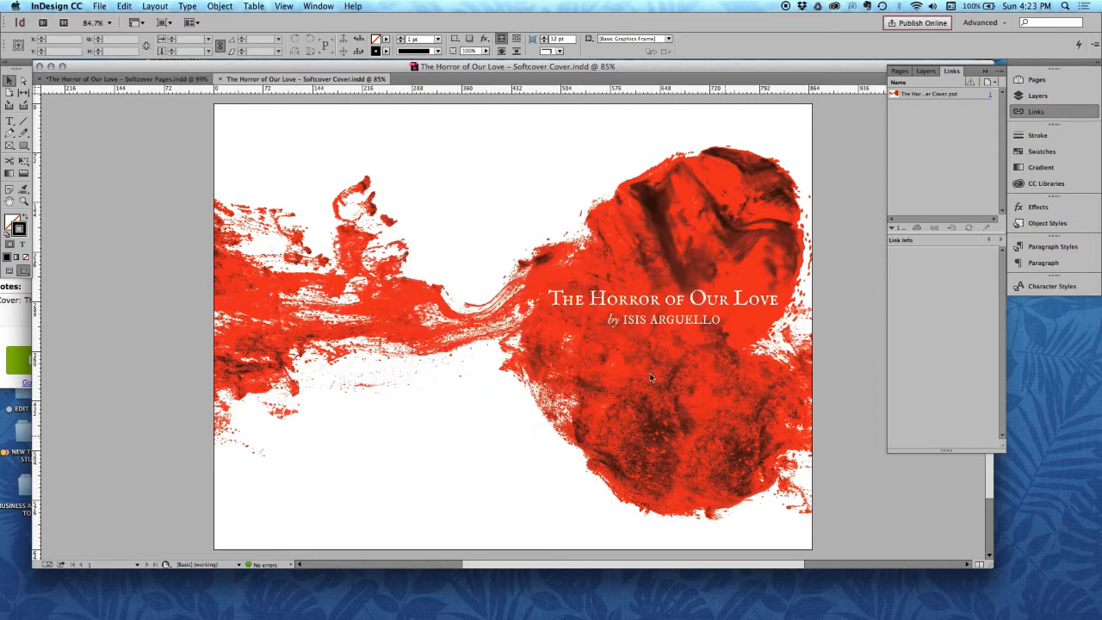
click(920, 22)
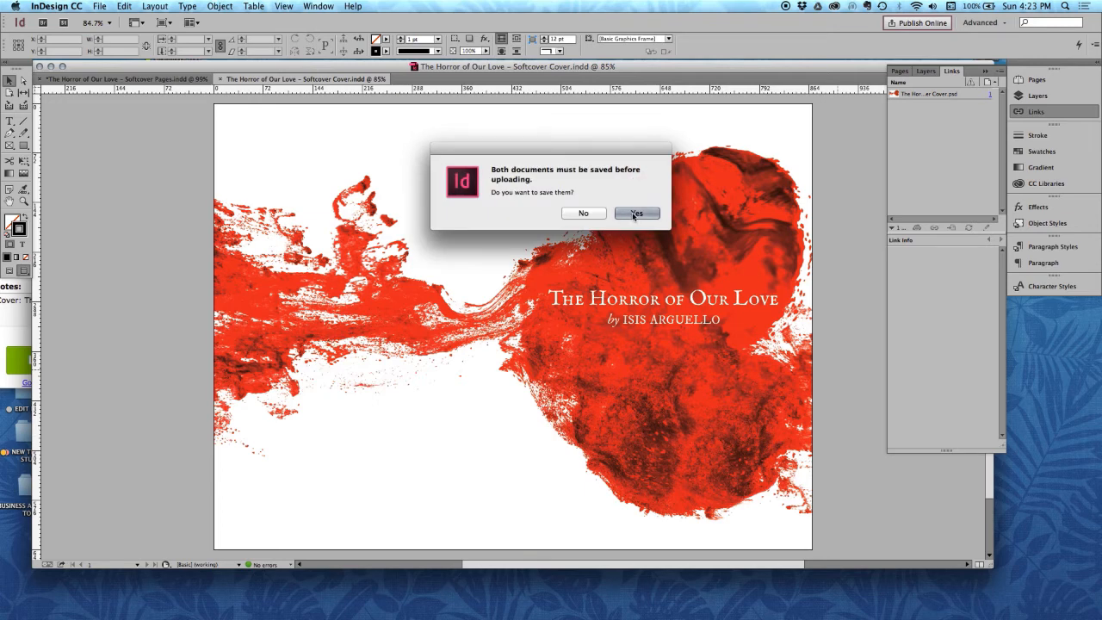
click(637, 214)
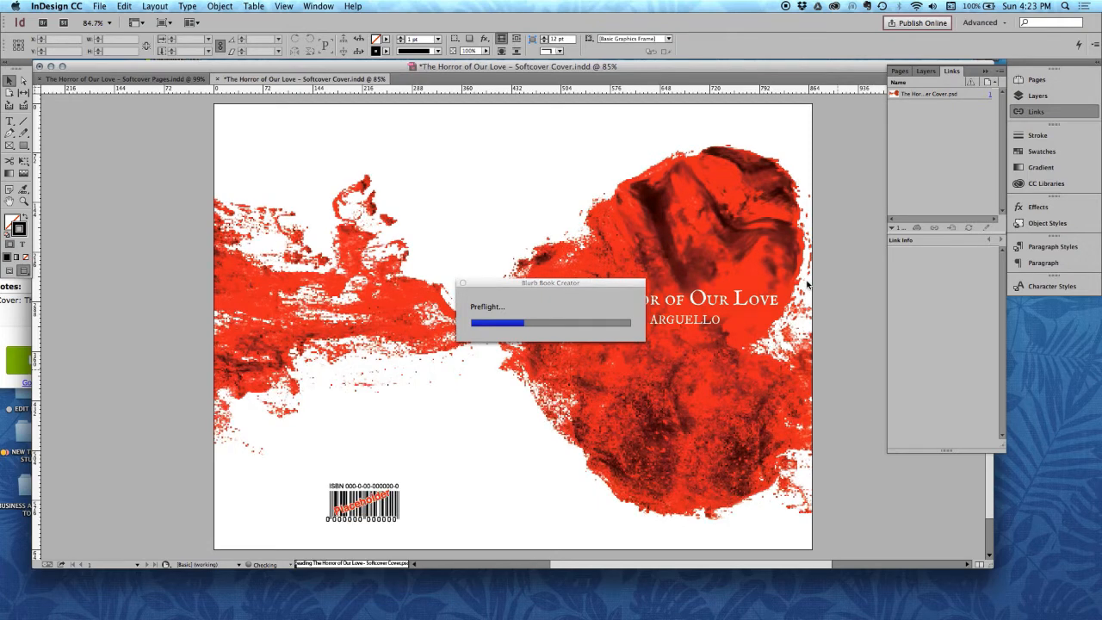
click(120, 79)
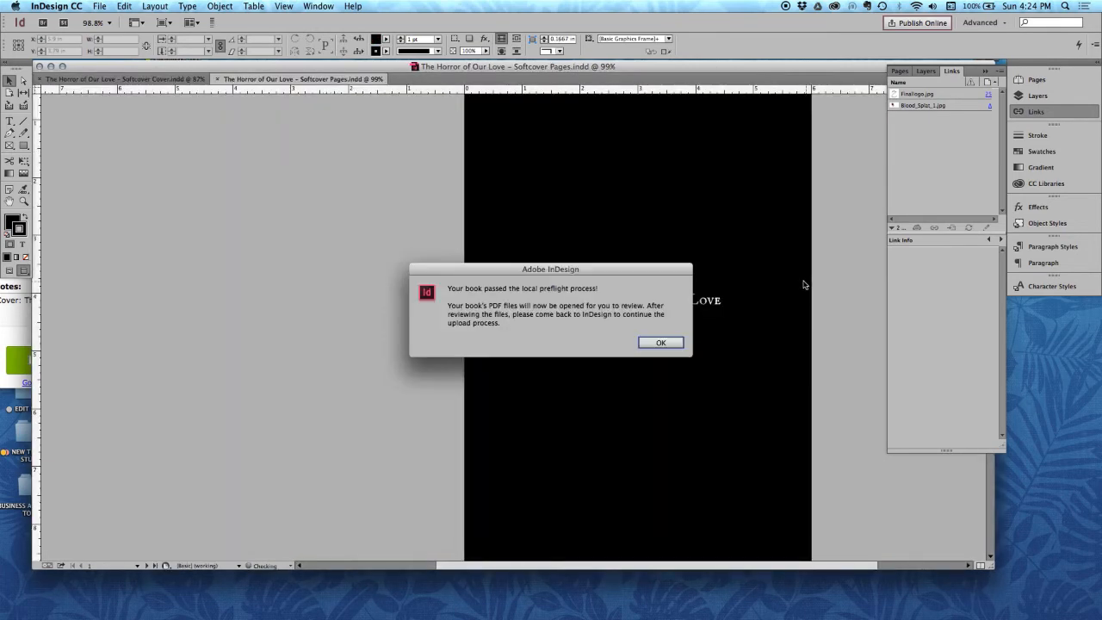
mouse_move(513, 302)
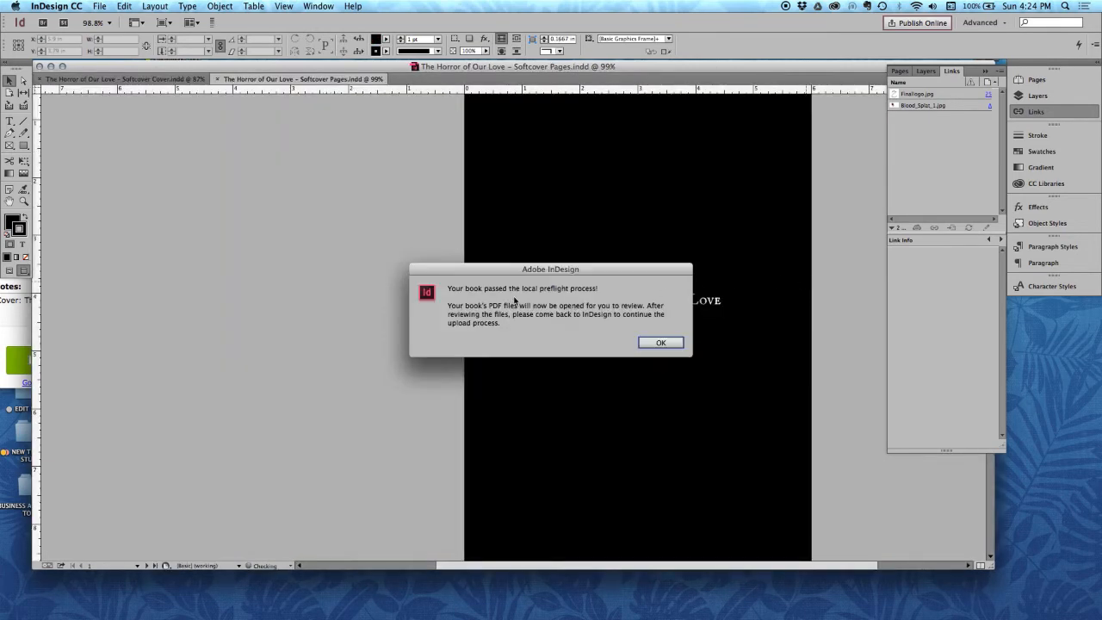
mouse_move(510, 299)
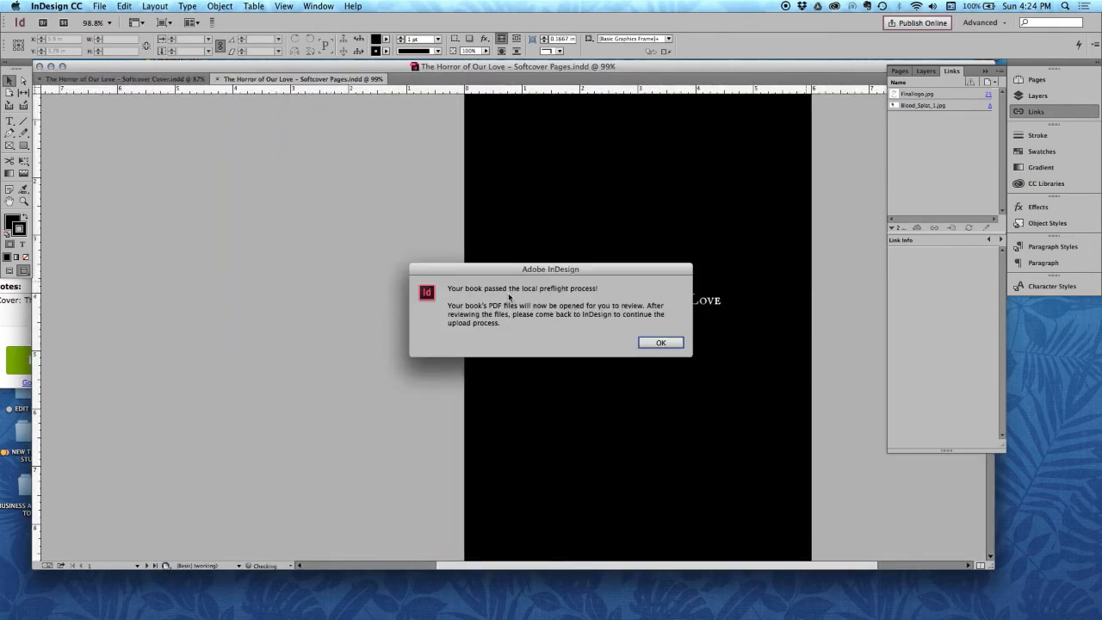
click(662, 341)
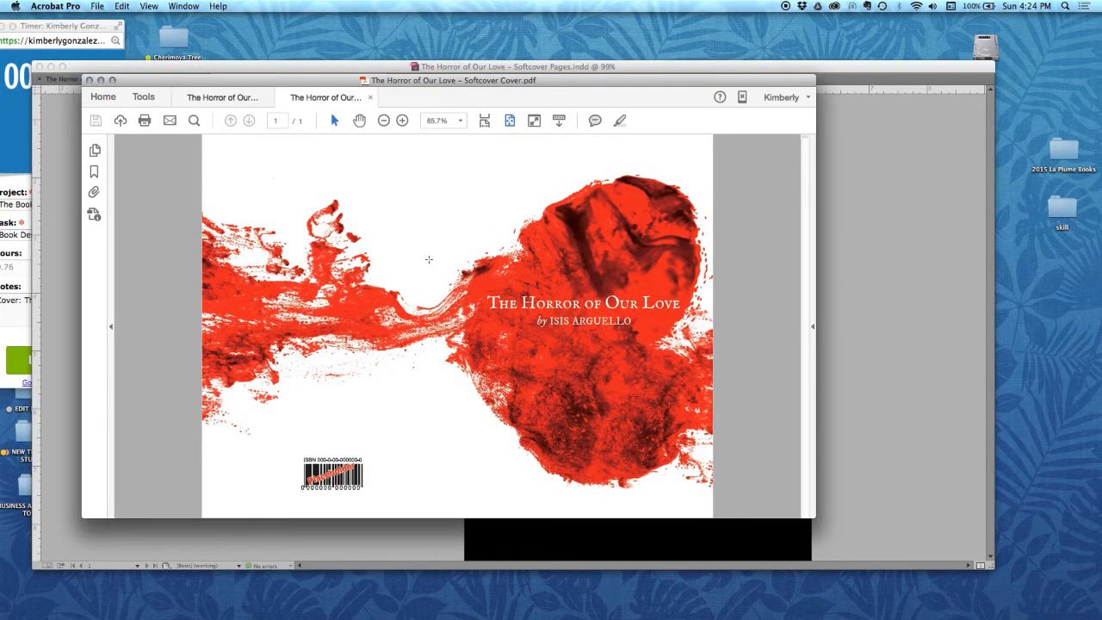
mouse_move(318, 151)
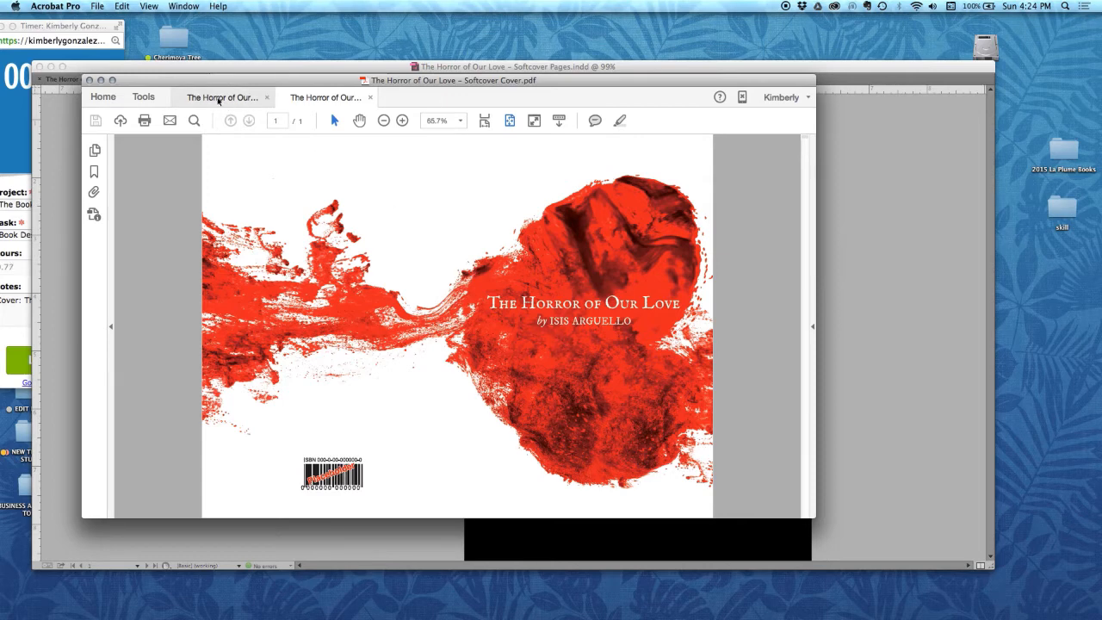
- Review the cover proof, then scroll through the Softcover Pages.pdf proof in Acrobat
click(220, 97)
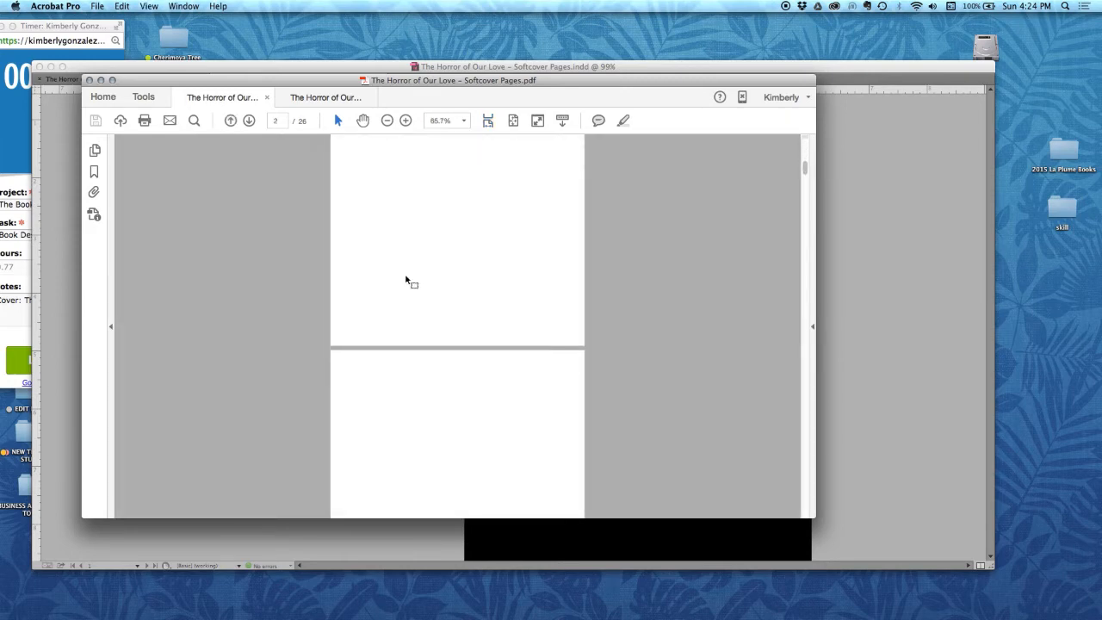
scroll(down, 3)
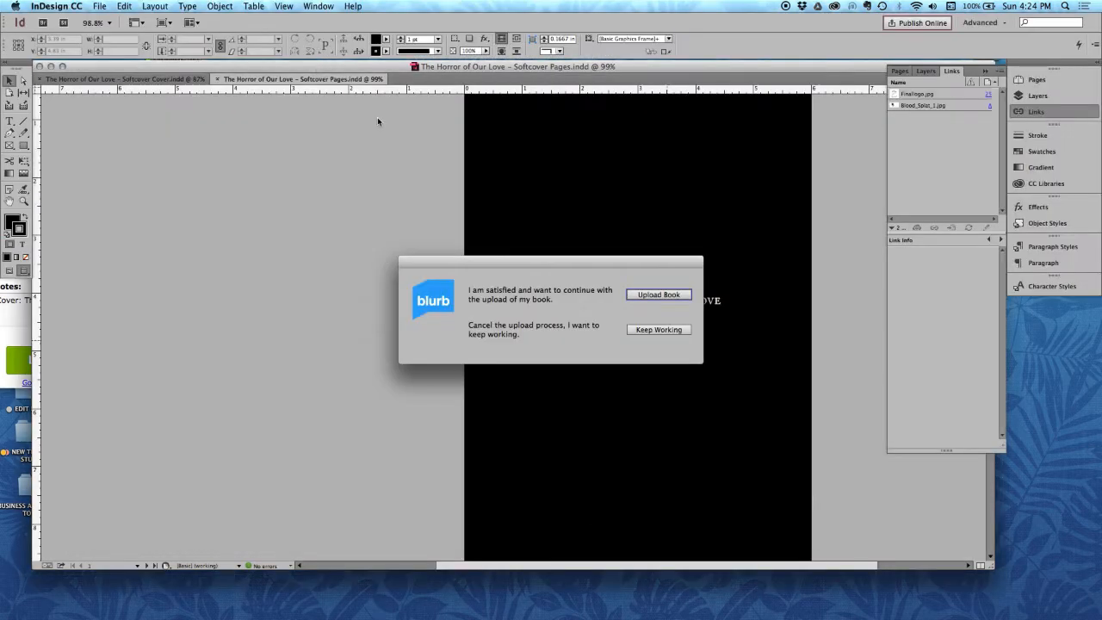
mouse_move(555, 314)
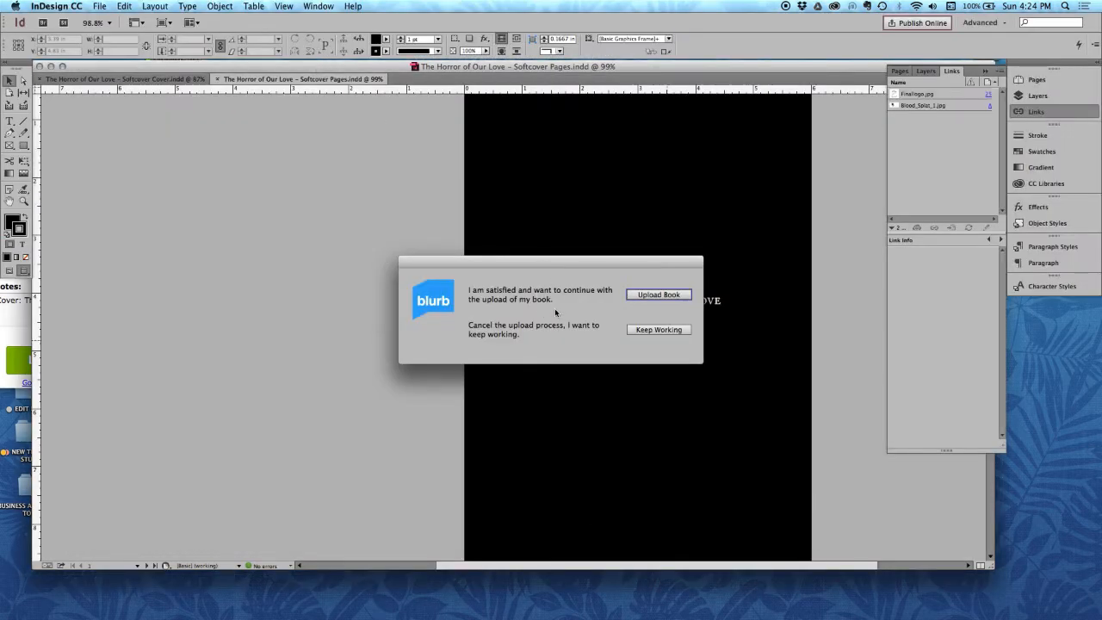
- Choose Upload Book, enter the Blurb account password and log in to start the upload
click(658, 295)
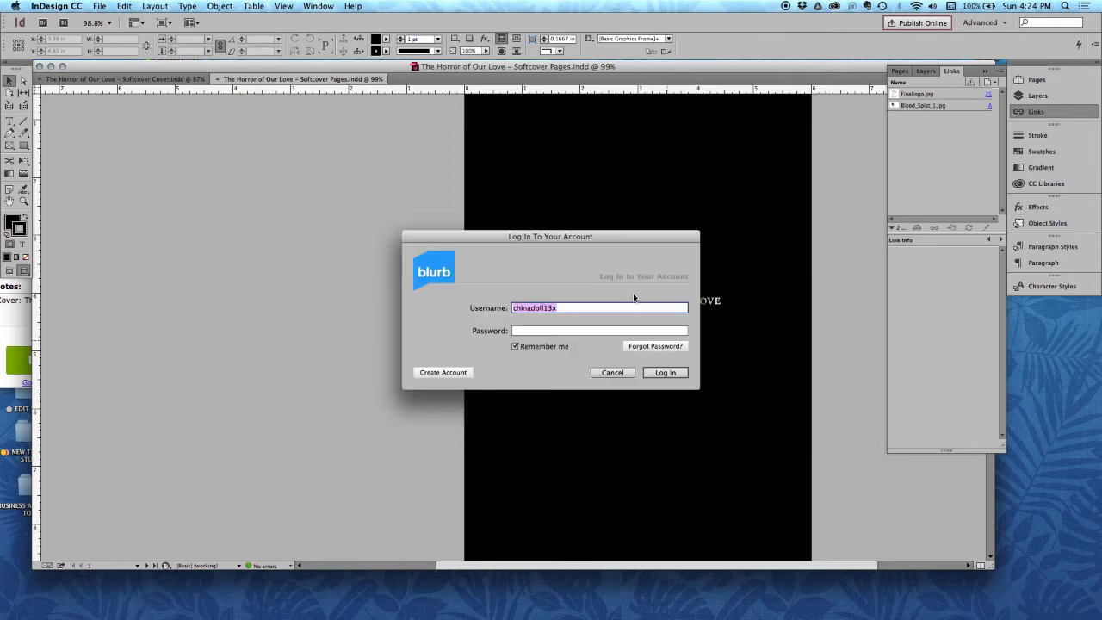
click(597, 331)
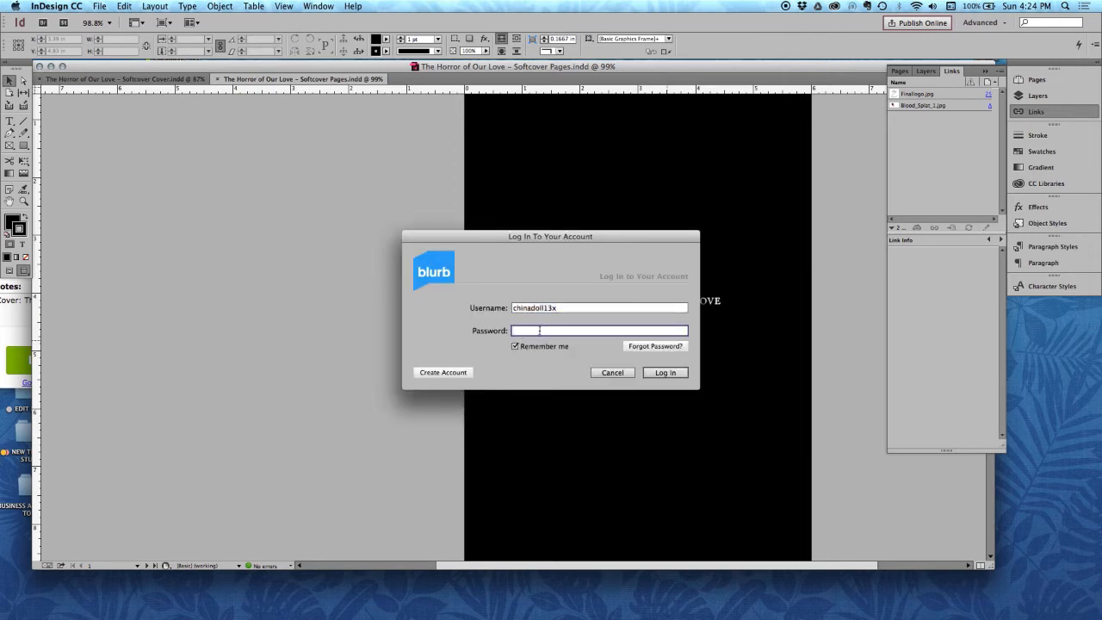
text(••)
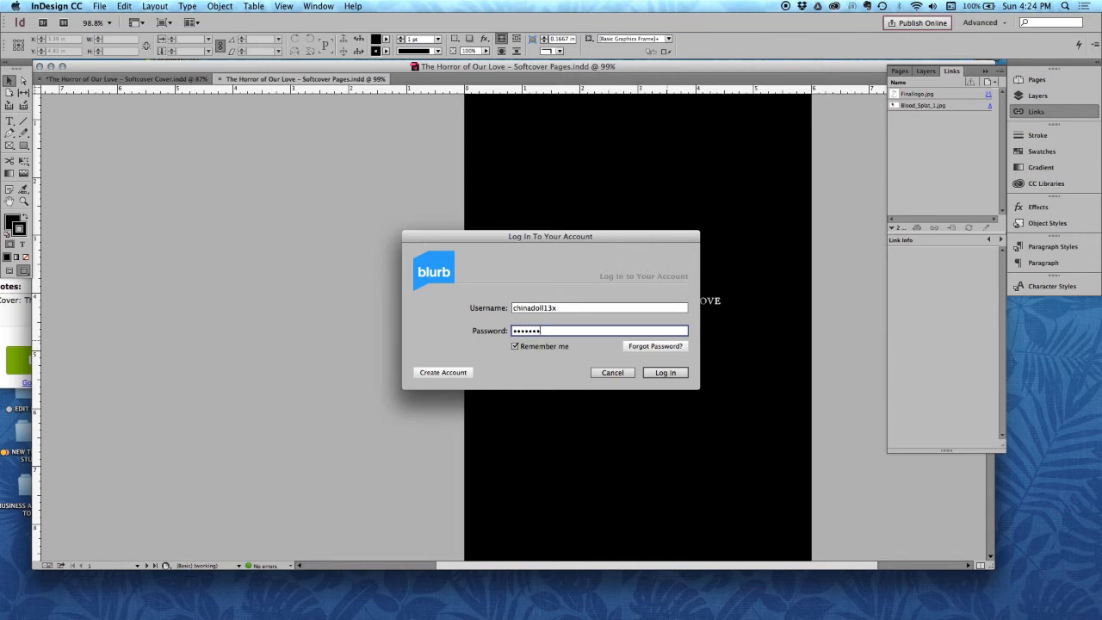
text(•)
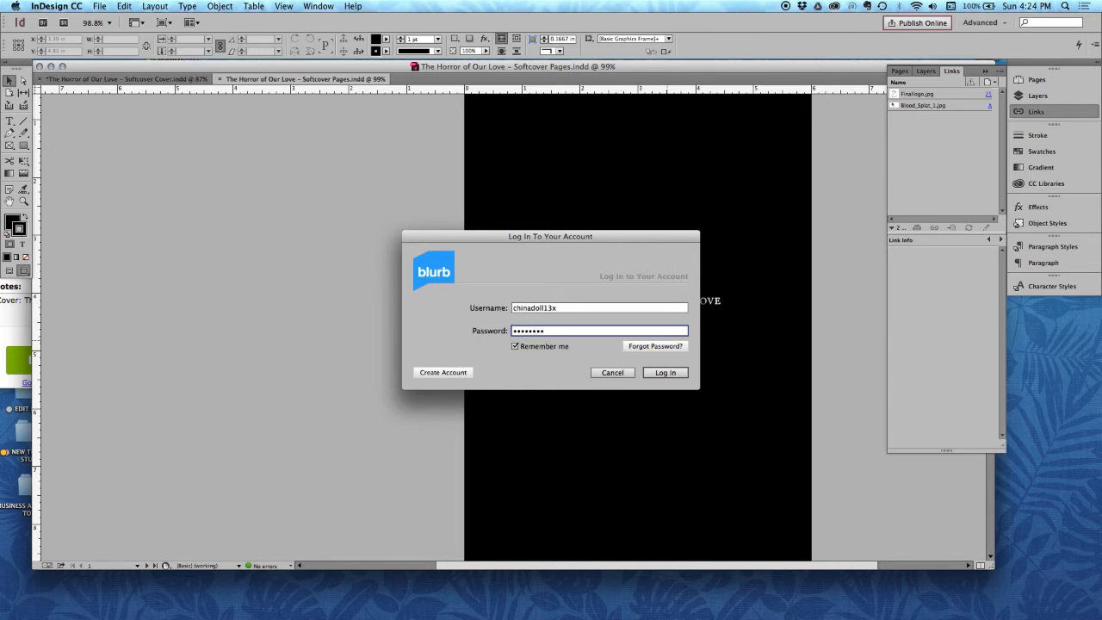
click(665, 372)
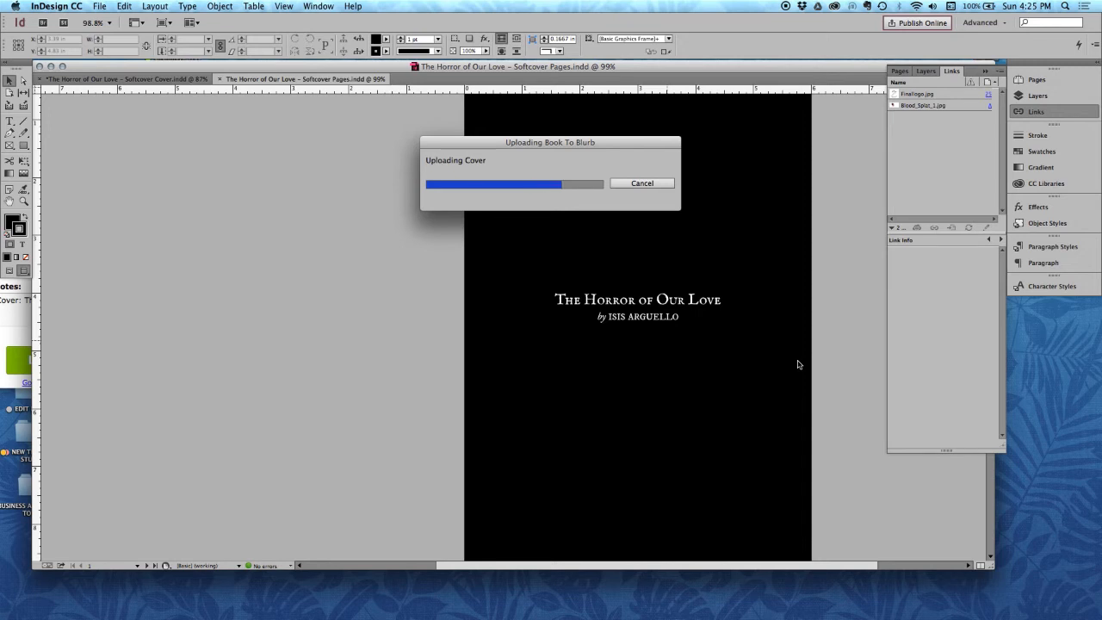
mouse_move(844, 361)
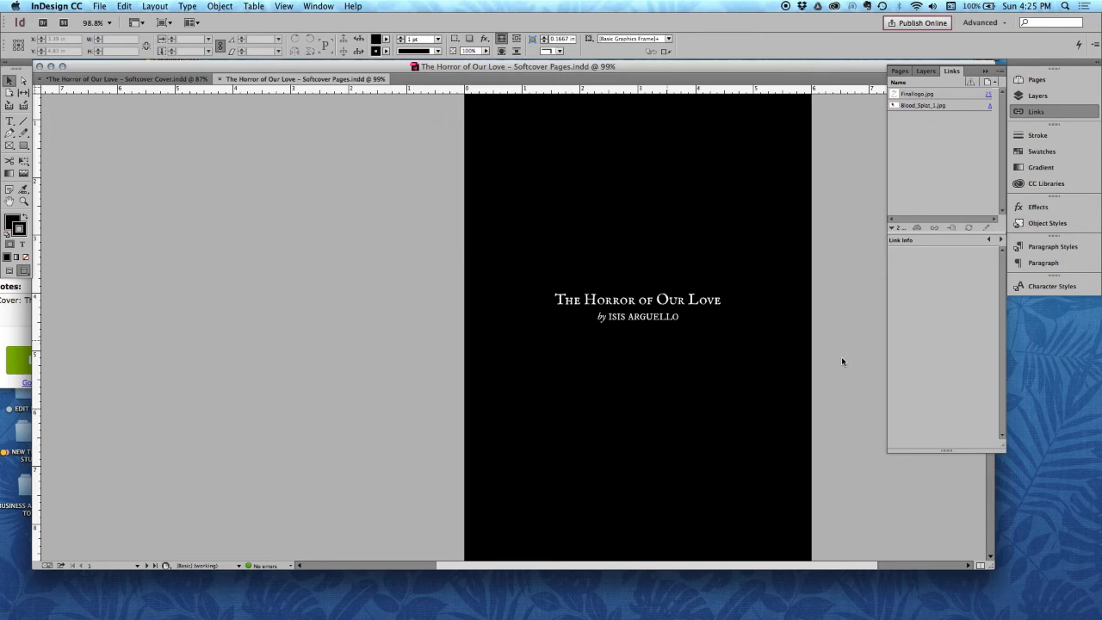
mouse_move(833, 361)
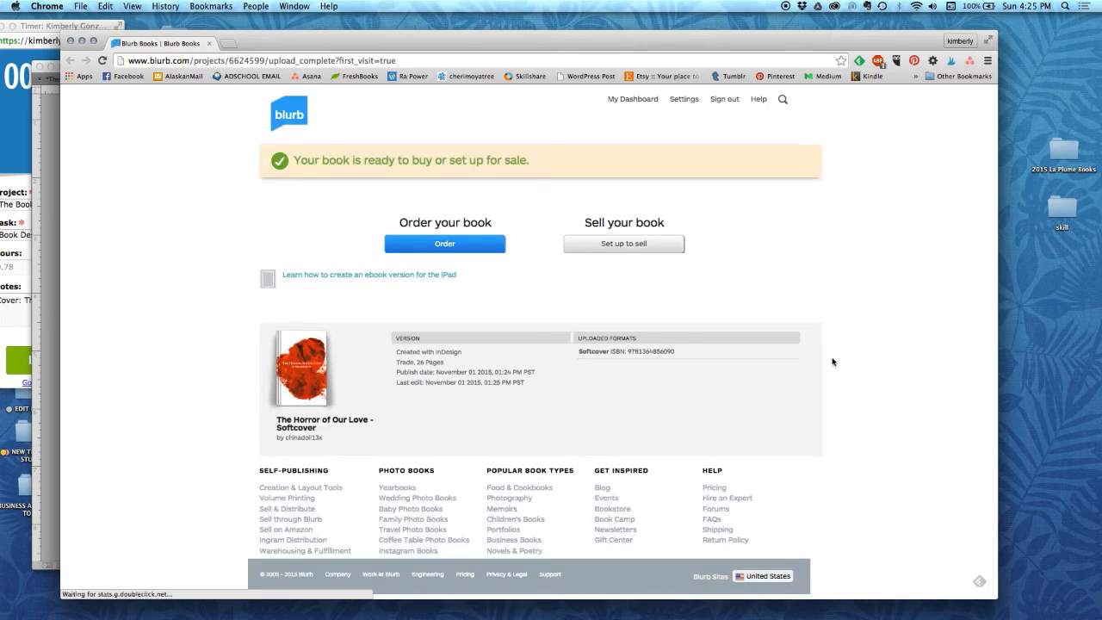
mouse_move(543, 19)
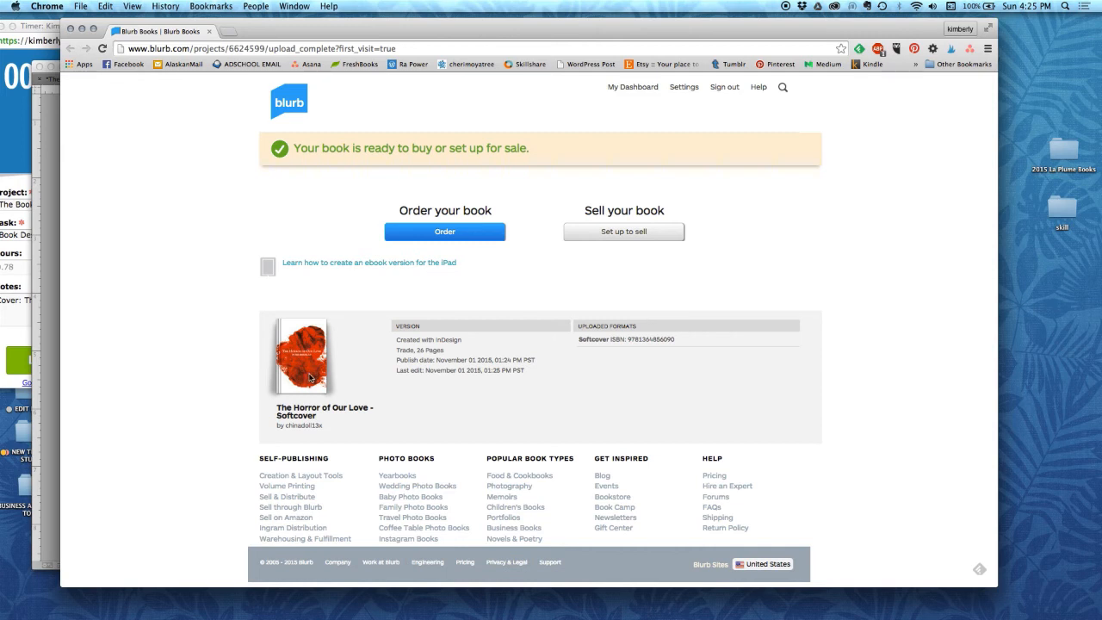
mouse_move(314, 365)
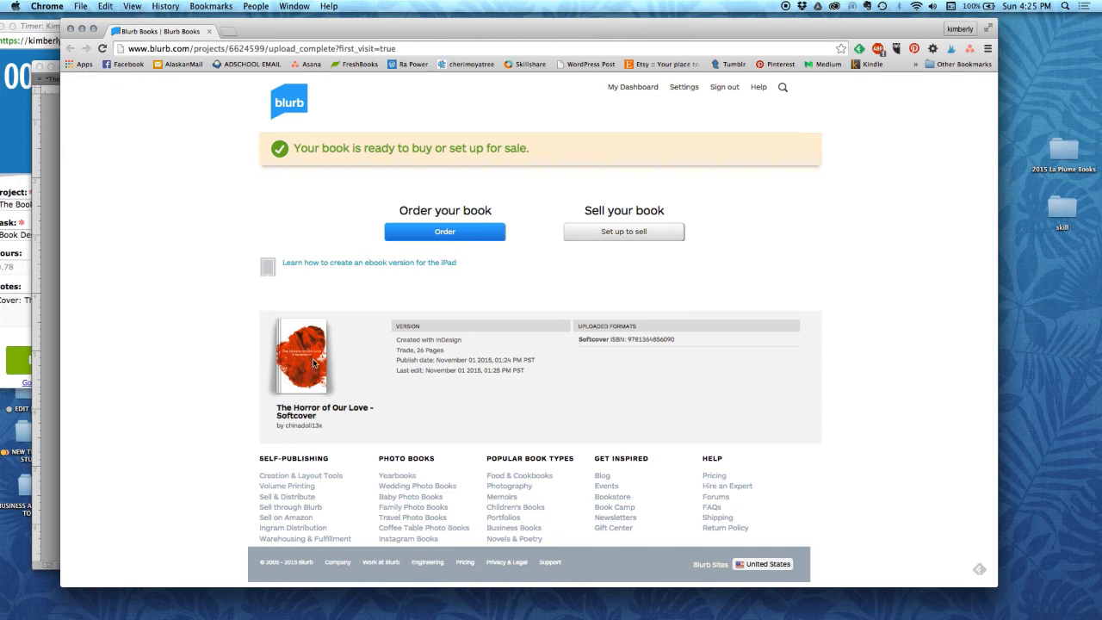
mouse_move(296, 375)
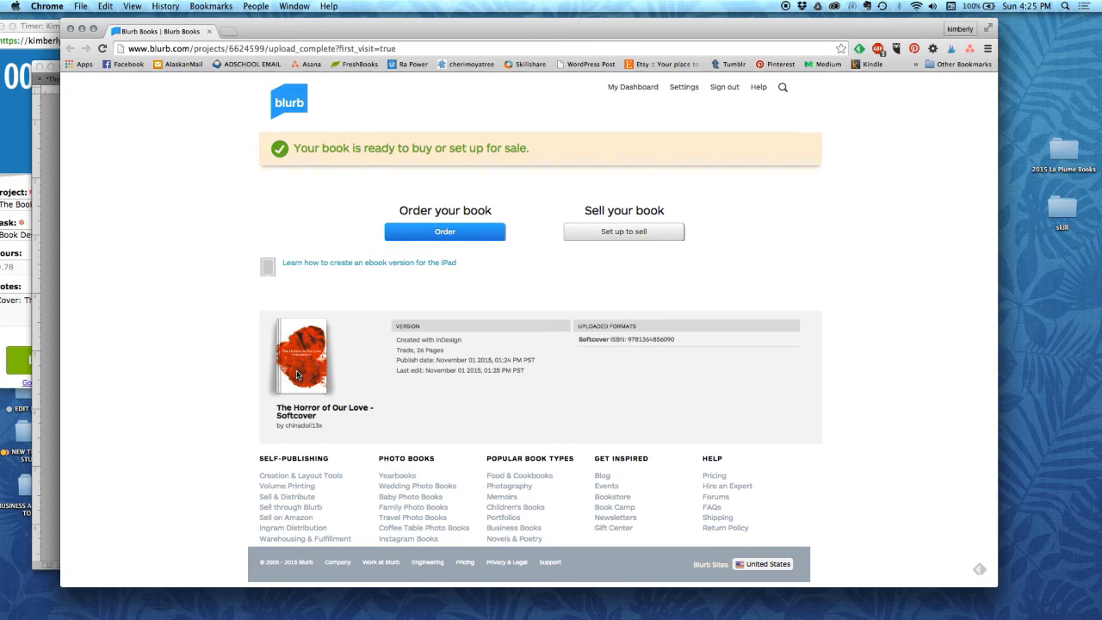
- Go to My Dashboard from Blurb's upload-complete page
click(632, 86)
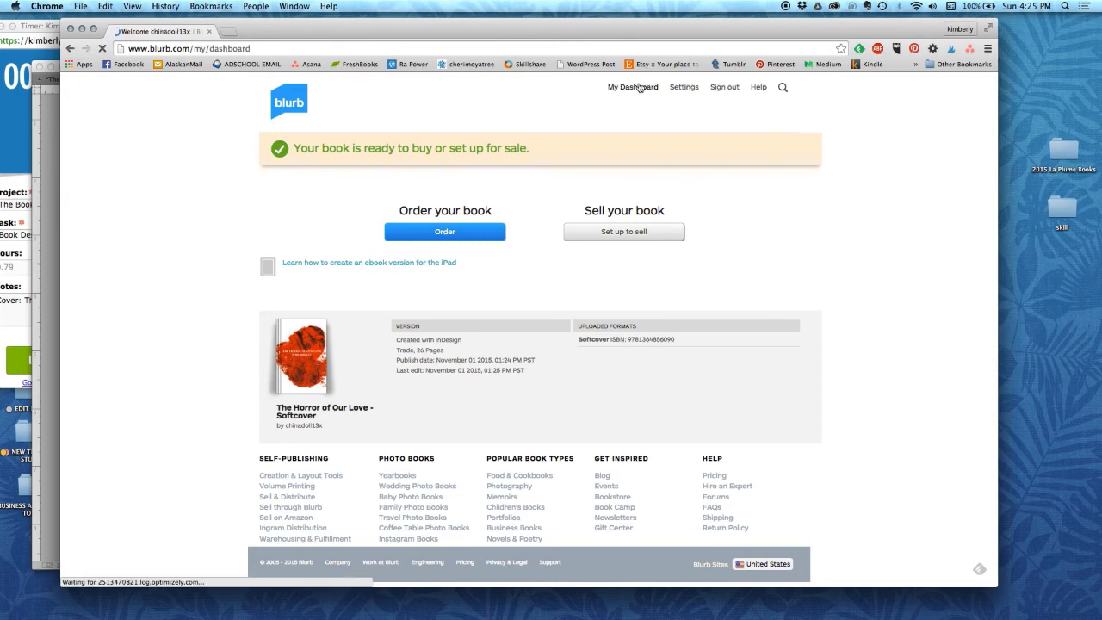
- Open the softcover book's online preview and flip through two interior spreads
click(632, 86)
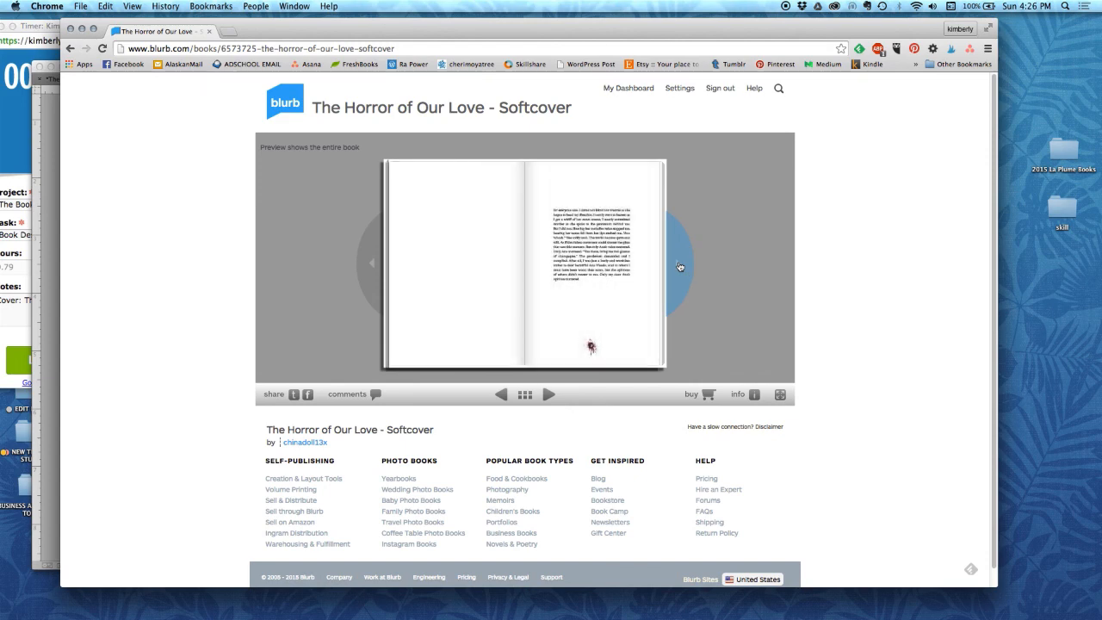
click(680, 267)
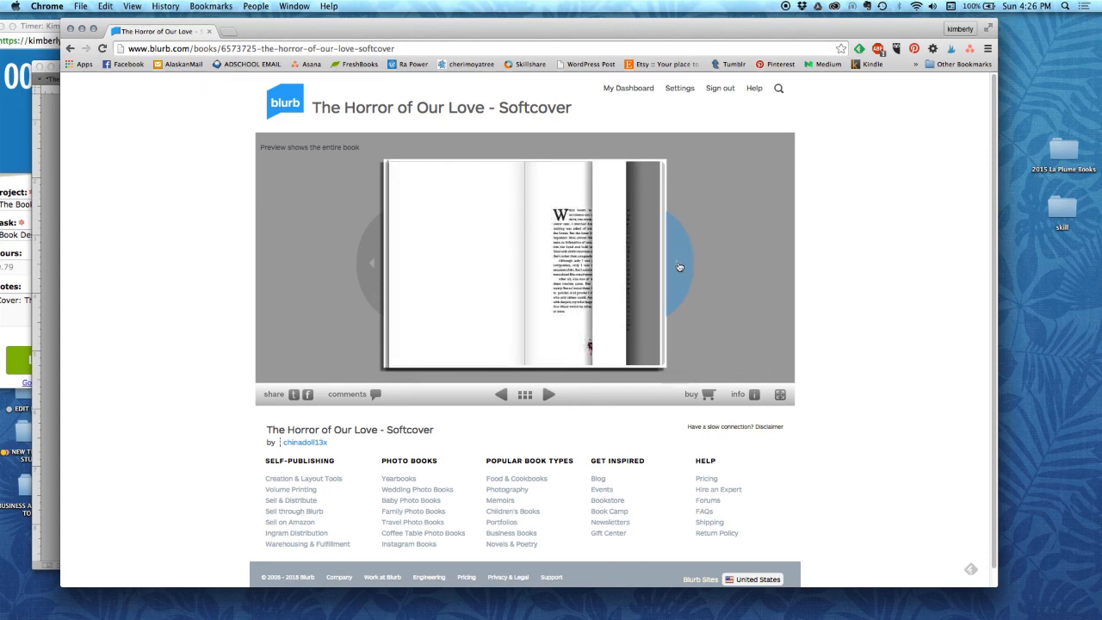
click(679, 266)
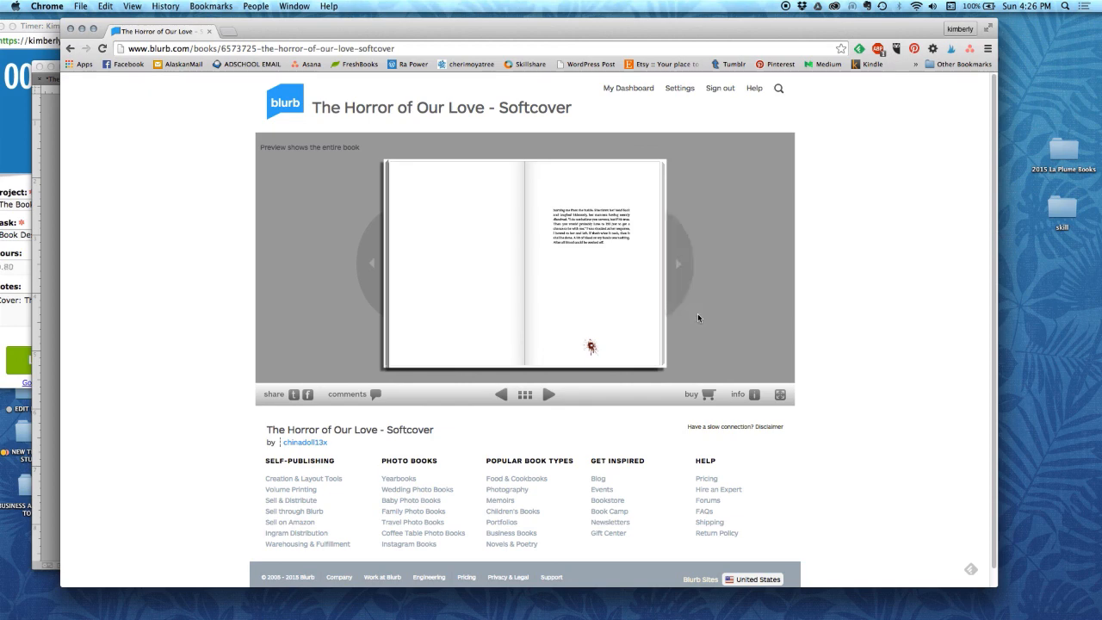
mouse_move(709, 395)
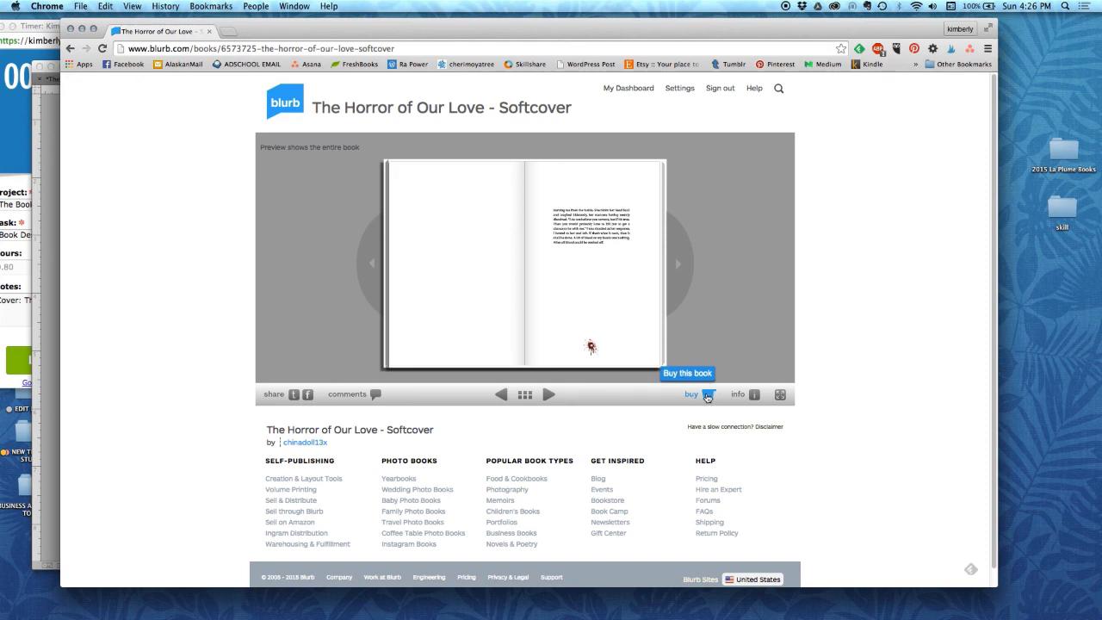